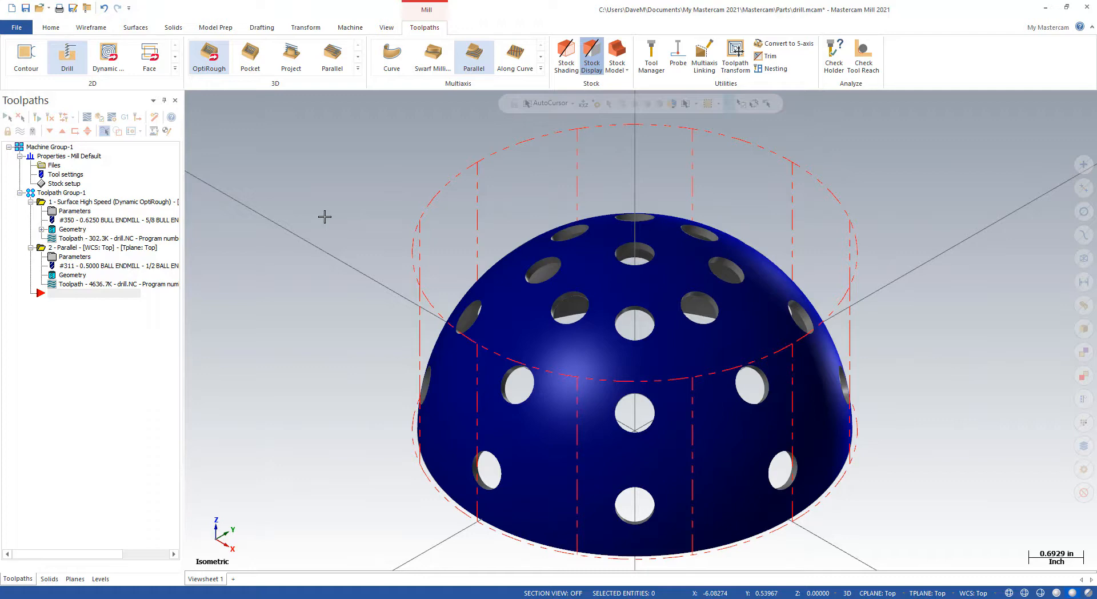
mouse_move(352, 229)
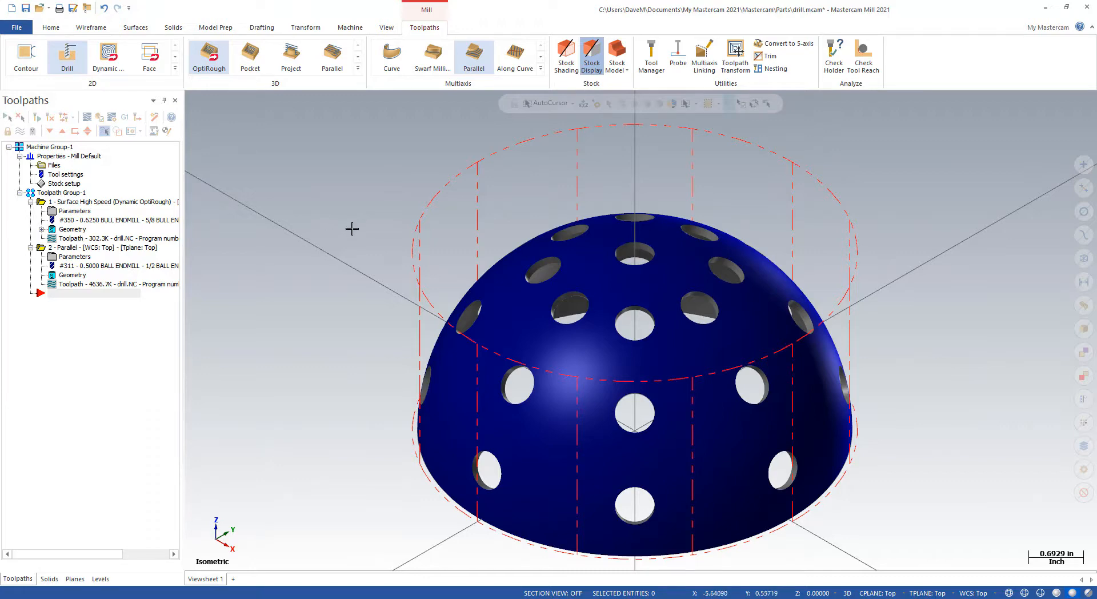
mouse_move(368, 220)
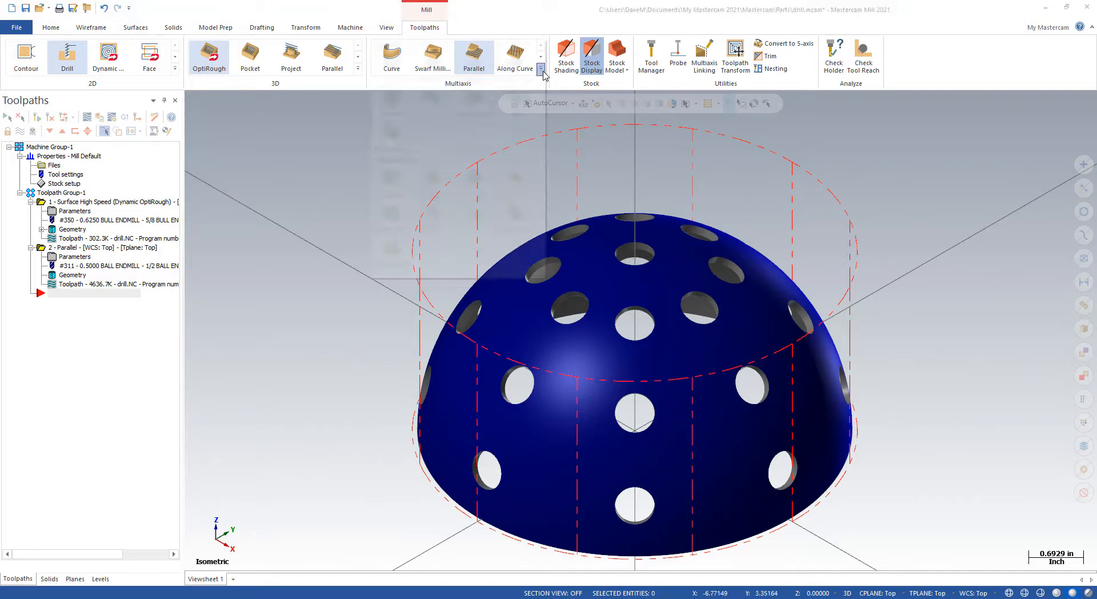
Step: Expand the Multiaxis gallery to show all pattern and application toolpath types
left_click(540, 68)
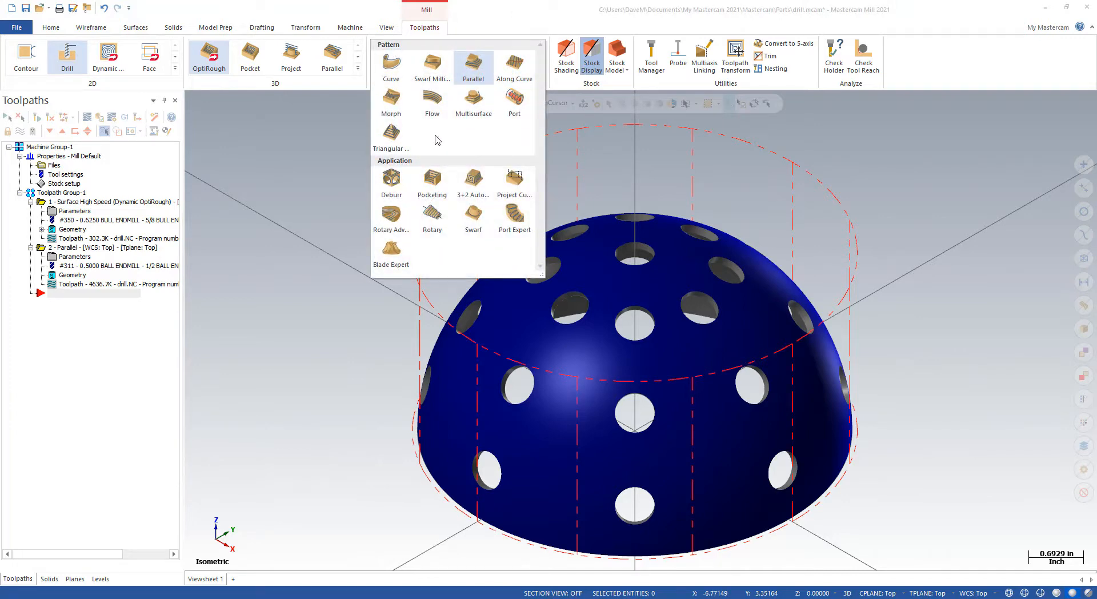
mouse_move(515, 63)
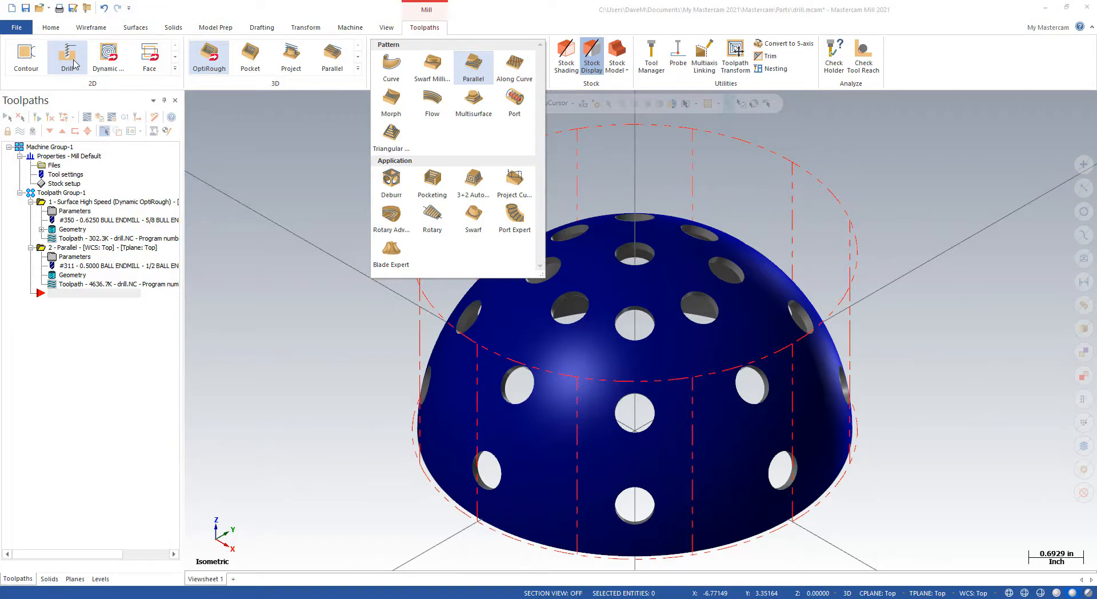
Step: Start a 2D Drill toolpath and select every matching 0.5-diameter hole on the dome
left_click(68, 57)
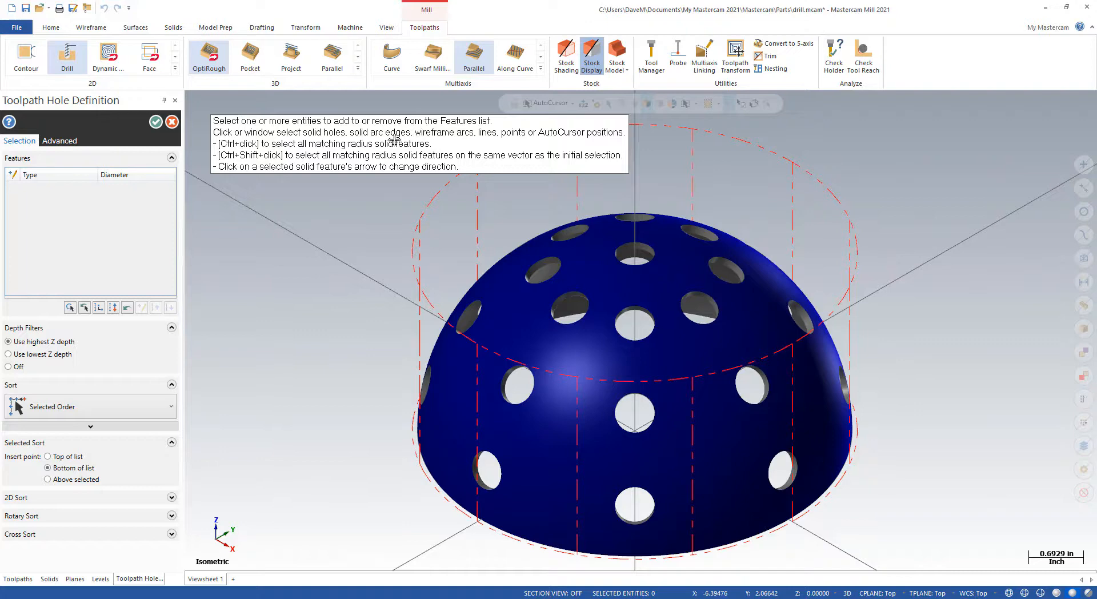
mouse_move(432, 144)
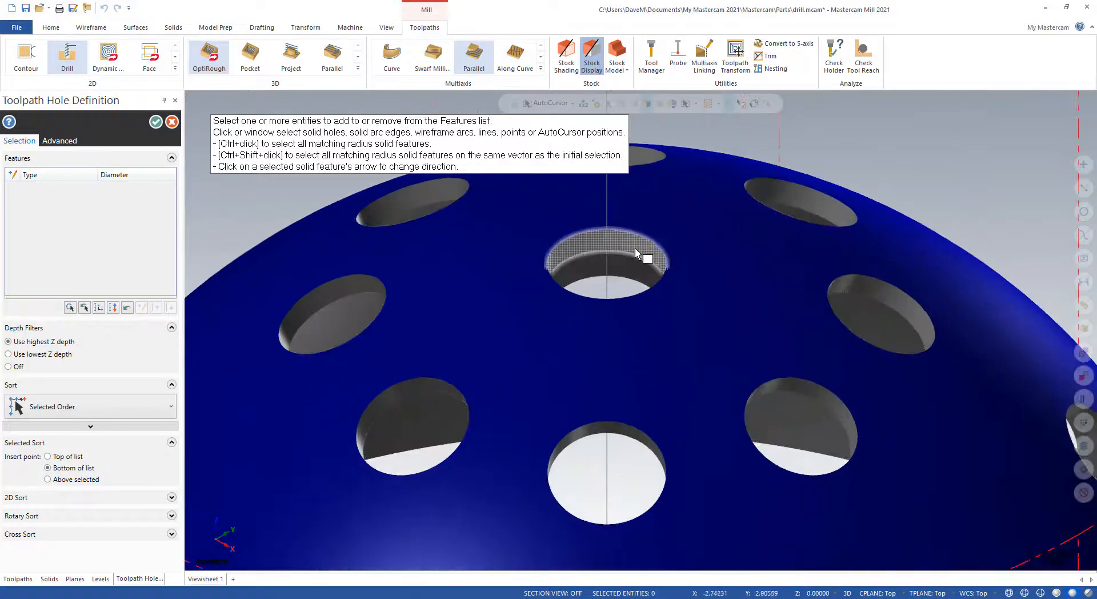
left_click(606, 263)
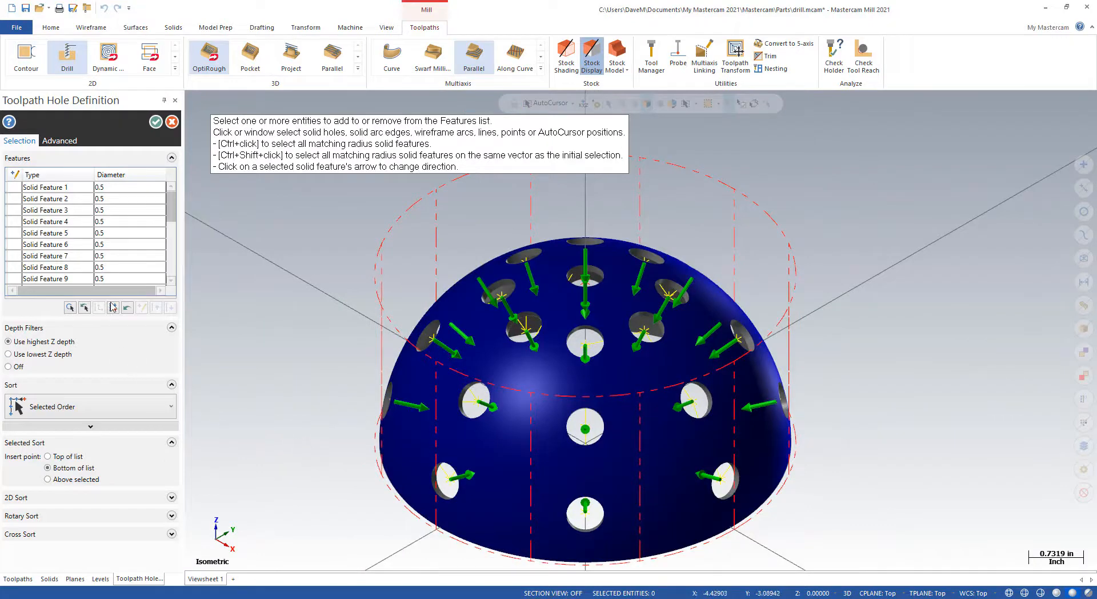
mouse_move(128, 307)
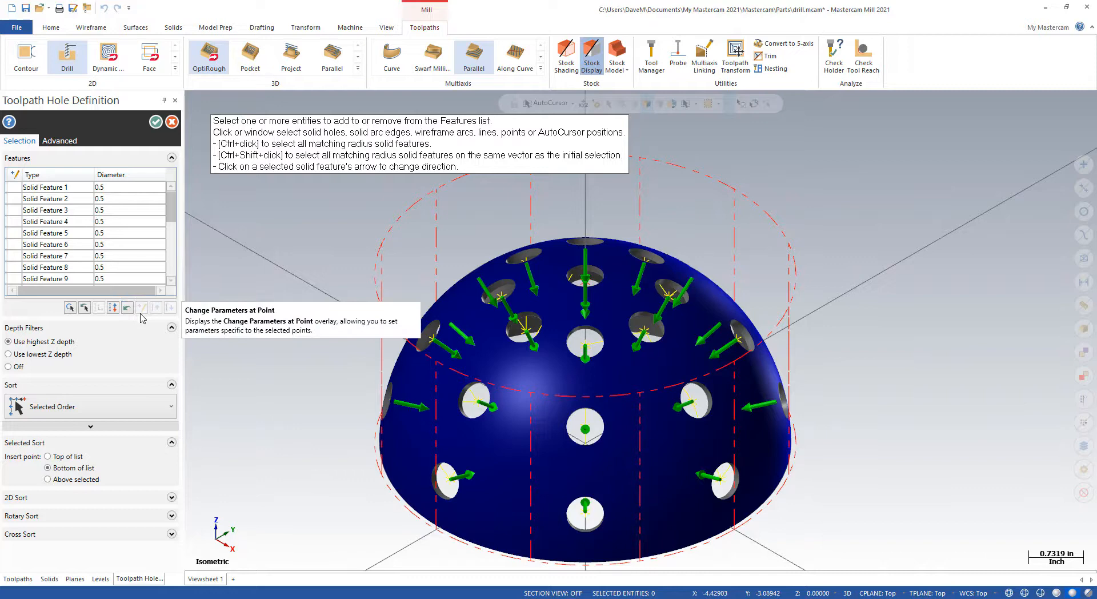
Step: Reverse all selected hole vectors so the arrows point outward from the dome
left_click(586, 511)
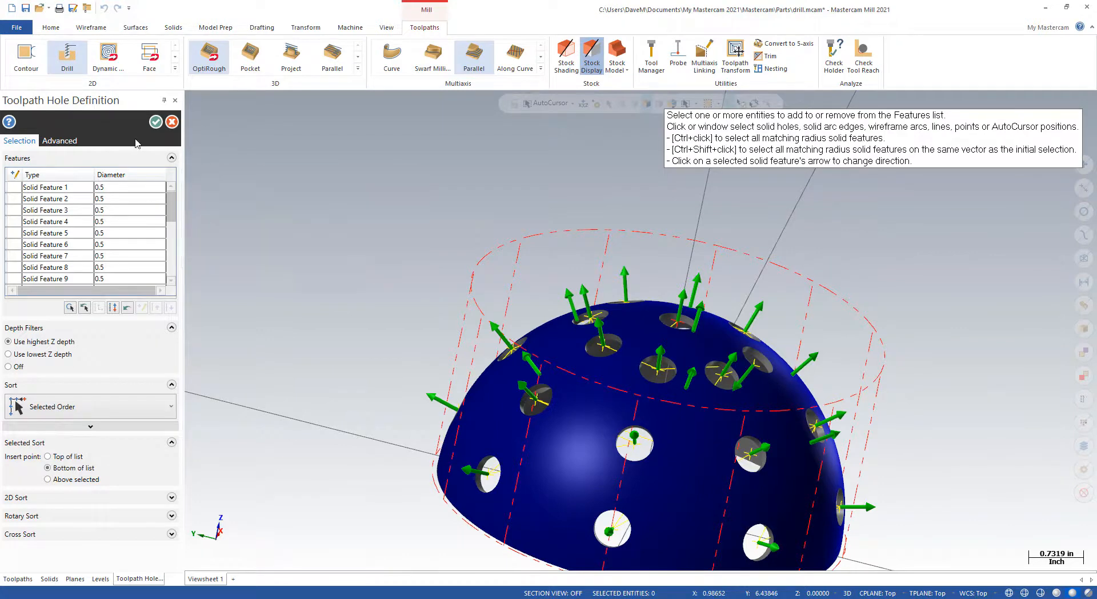
Step: Accept the holes, then set tool 290 (1/2 flat endmill), 5-axis output and depth -0.188
left_click(155, 121)
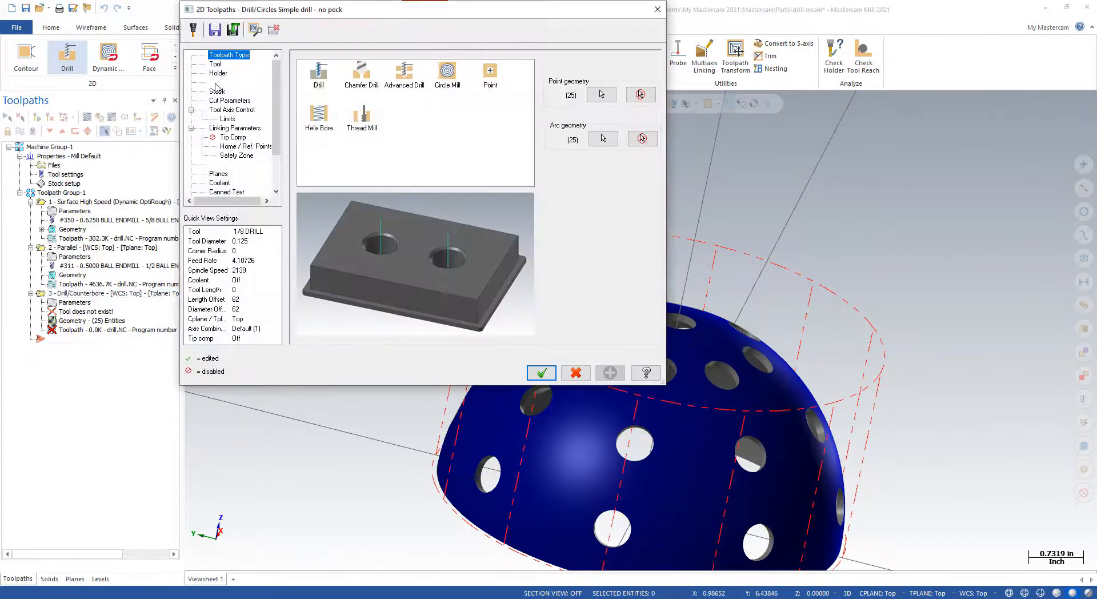
left_click(215, 63)
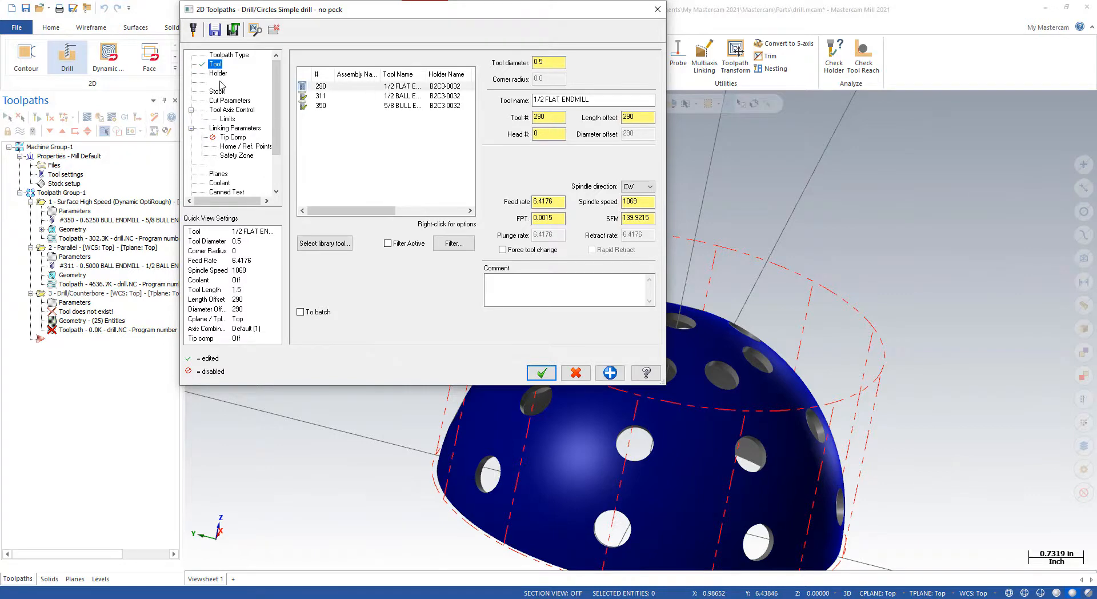
left_click(218, 73)
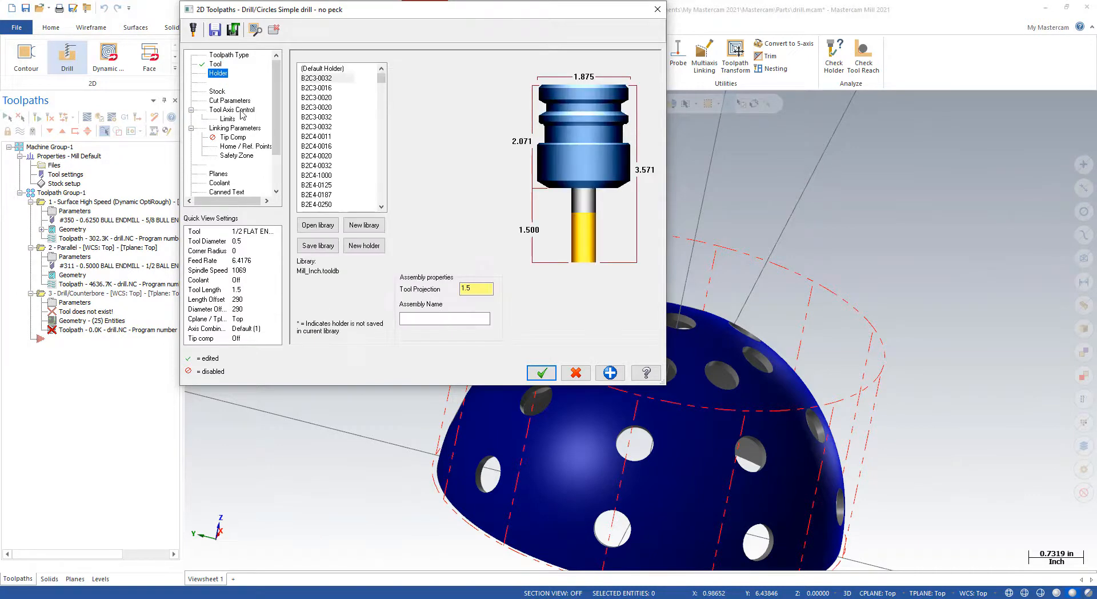
left_click(232, 110)
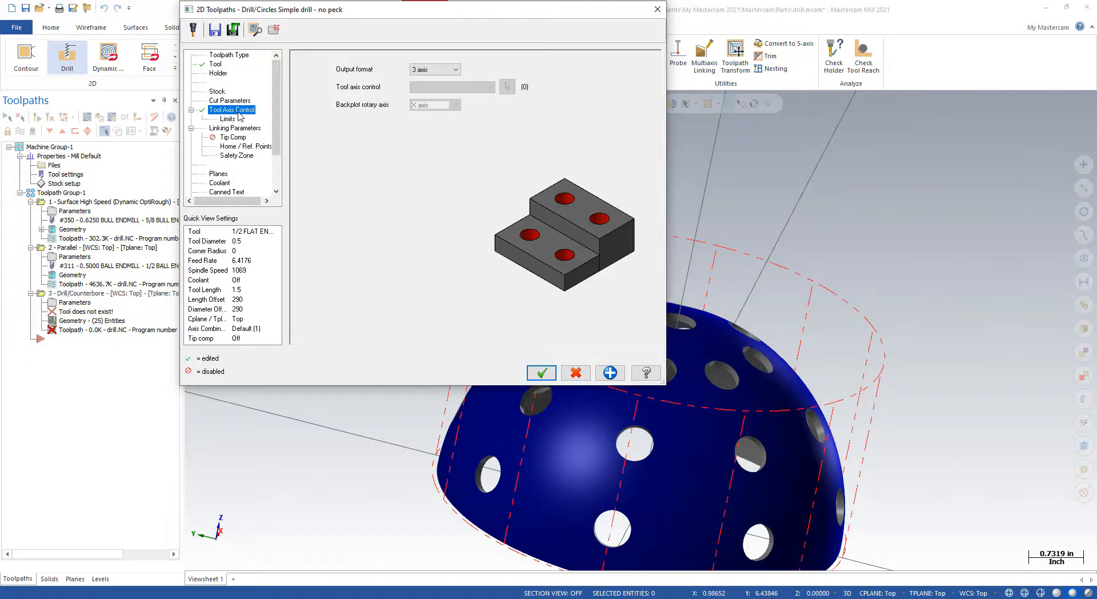
left_click(455, 69)
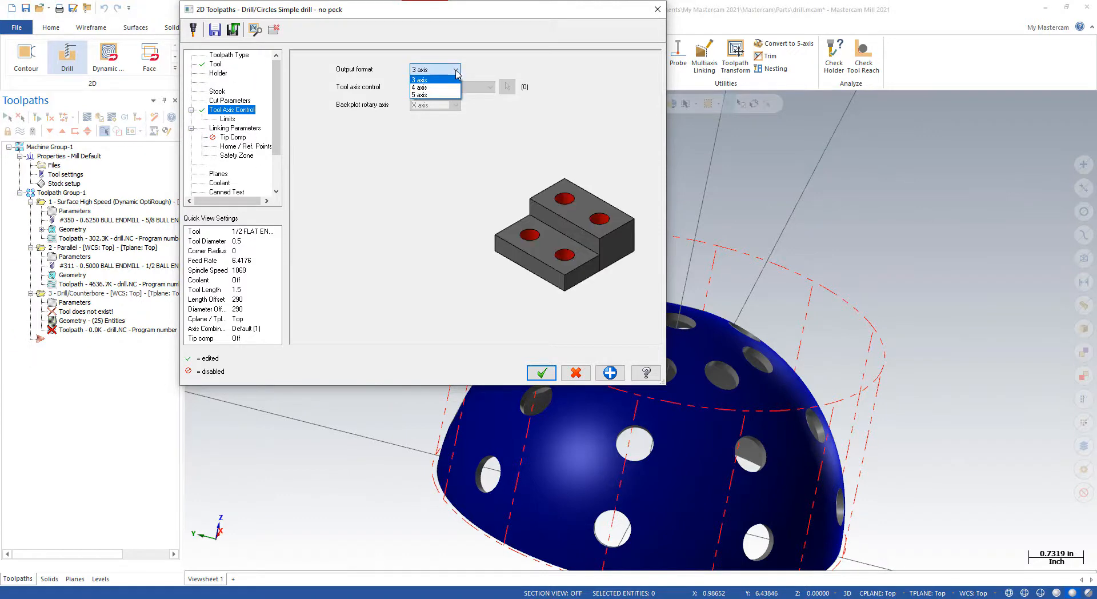
left_click(419, 94)
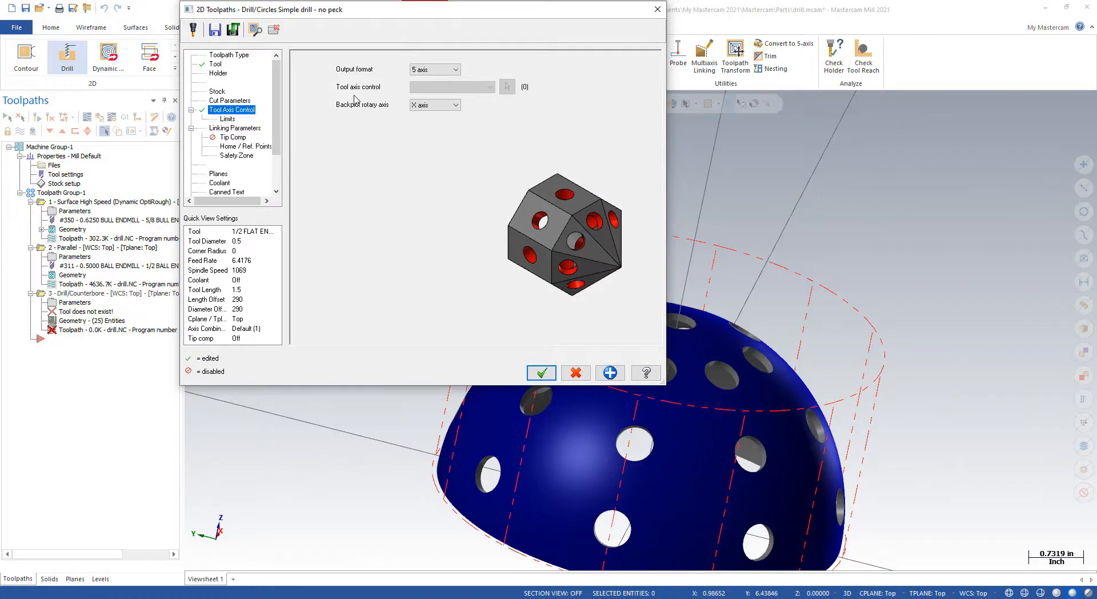
left_click(234, 128)
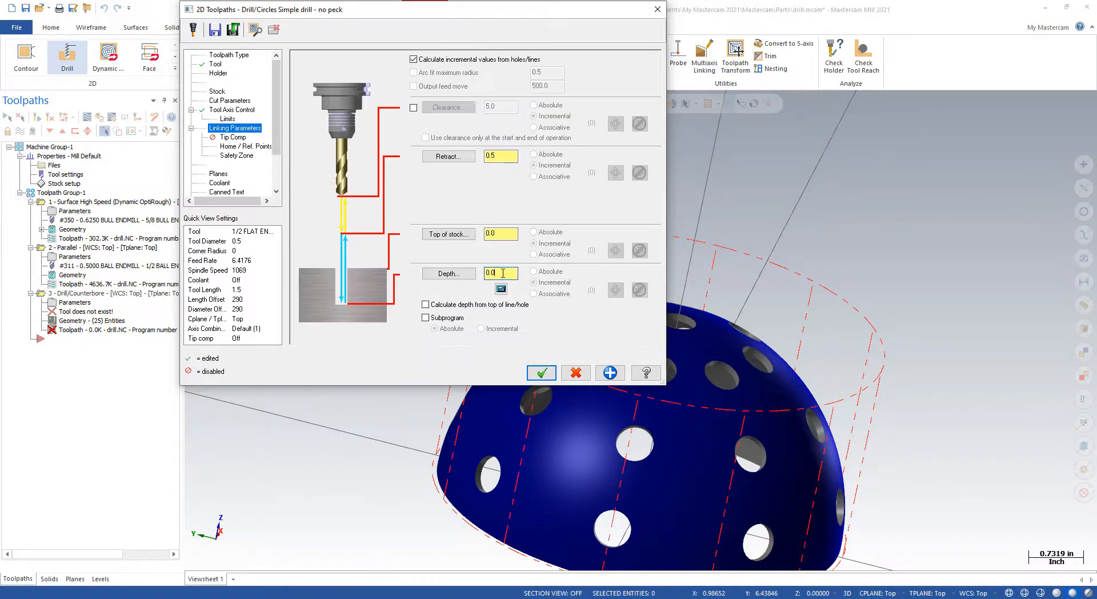
type("-1")
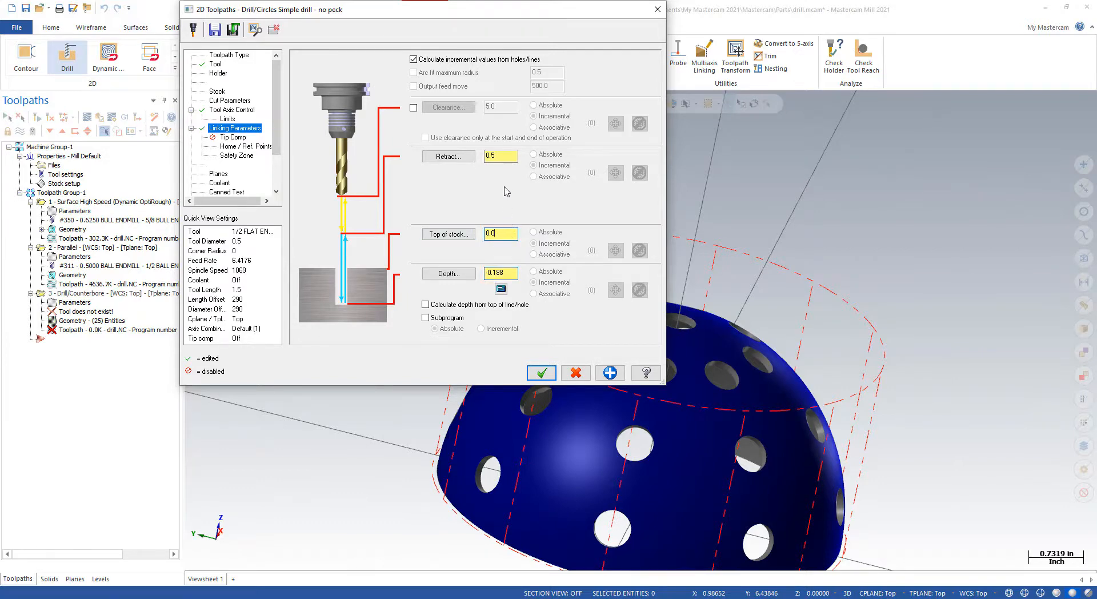
left_click(413, 107)
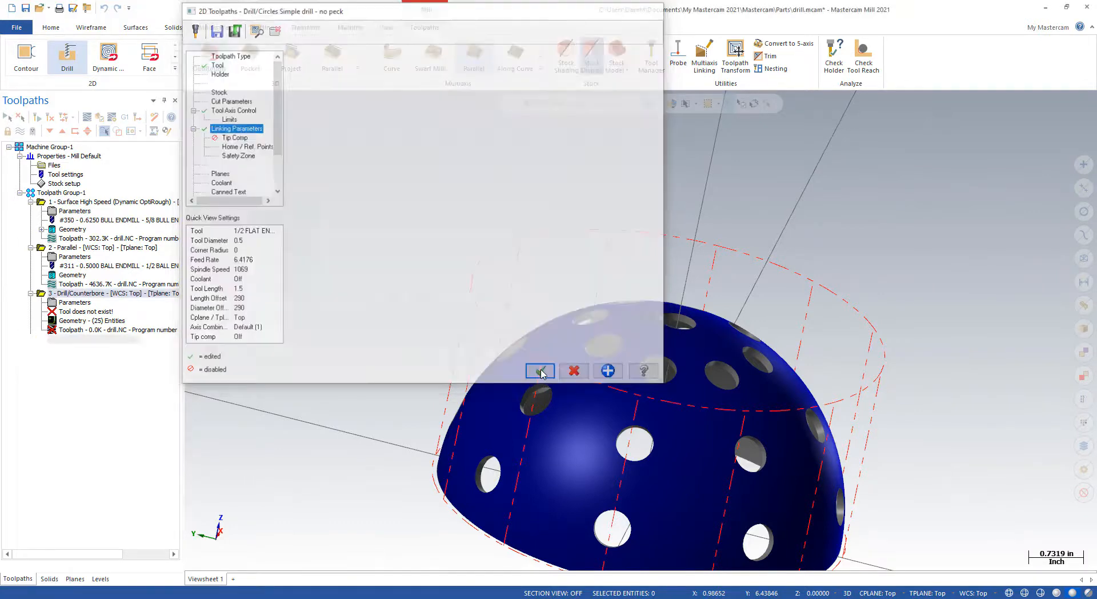
Step: Accept the drill parameters to generate the toolpath and return to Isometric (WCS) view
left_click(539, 371)
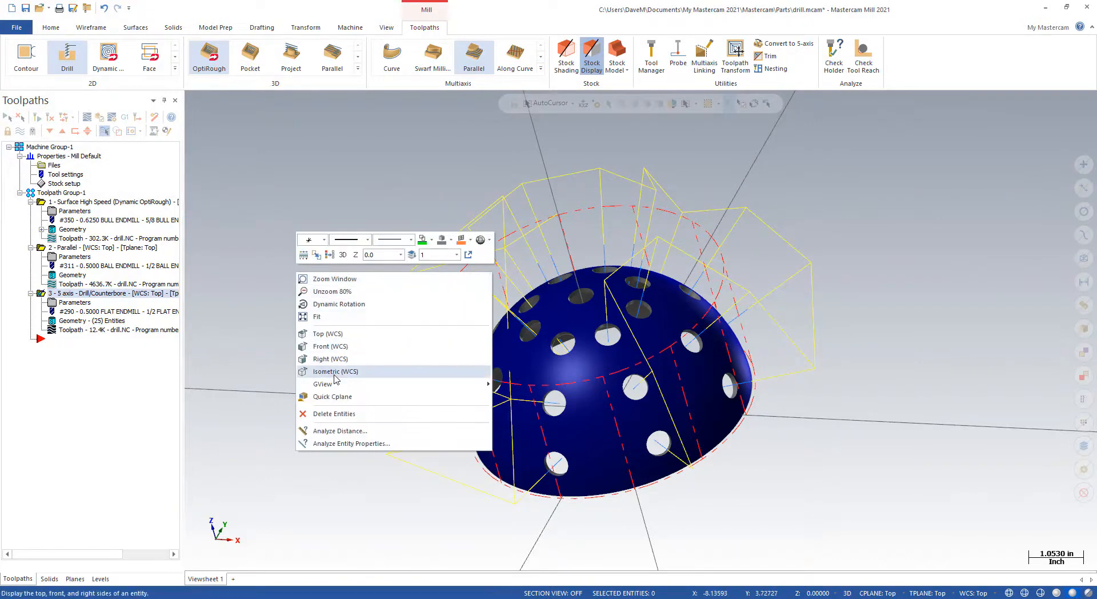
left_click(335, 371)
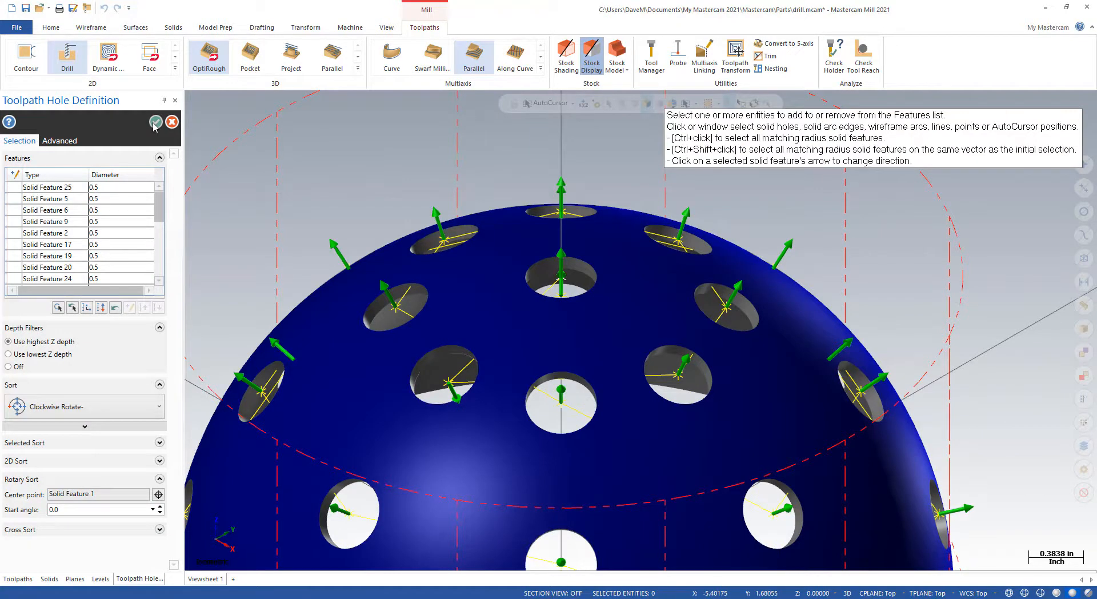
Step: Confirm the 25 selected hole features in Toolpath Hole Definition
left_click(155, 123)
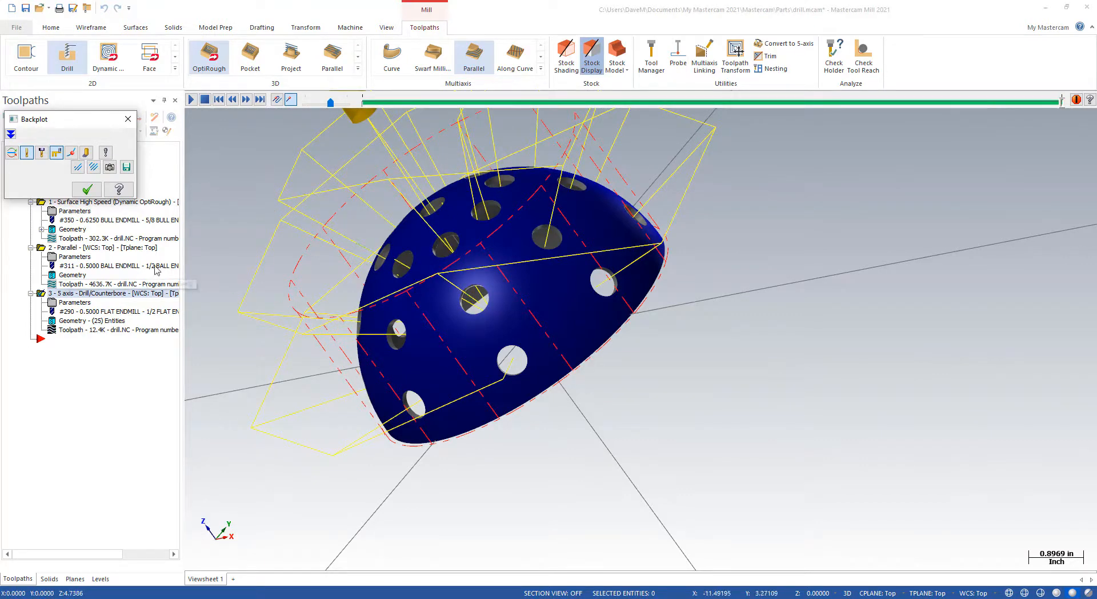
Step: Play and step the backplot to watch the endmill enter the dome's holes
left_click(232, 99)
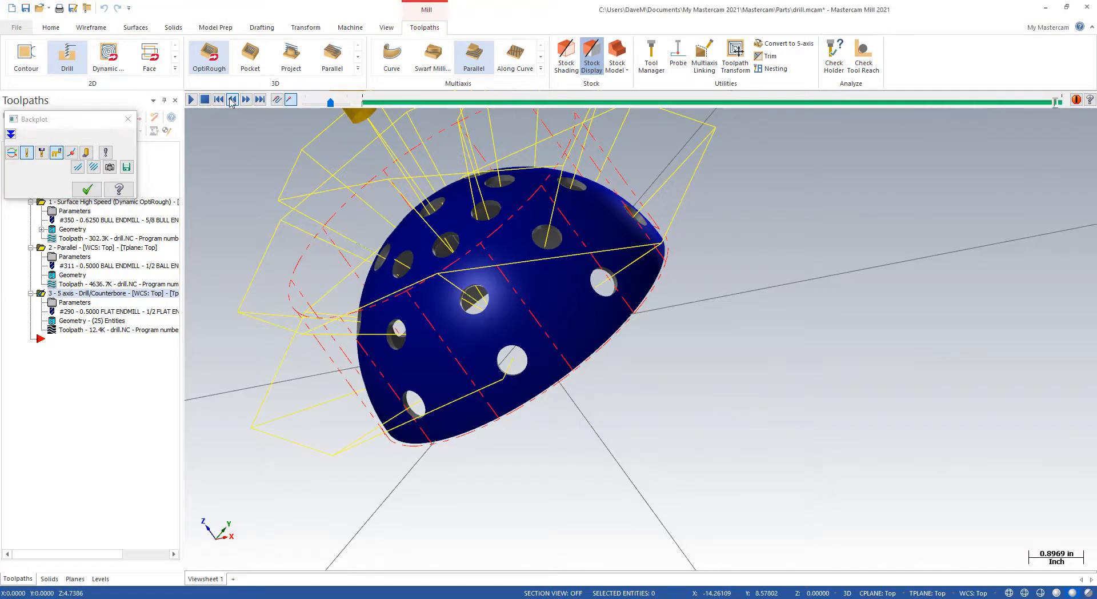
left_click(232, 100)
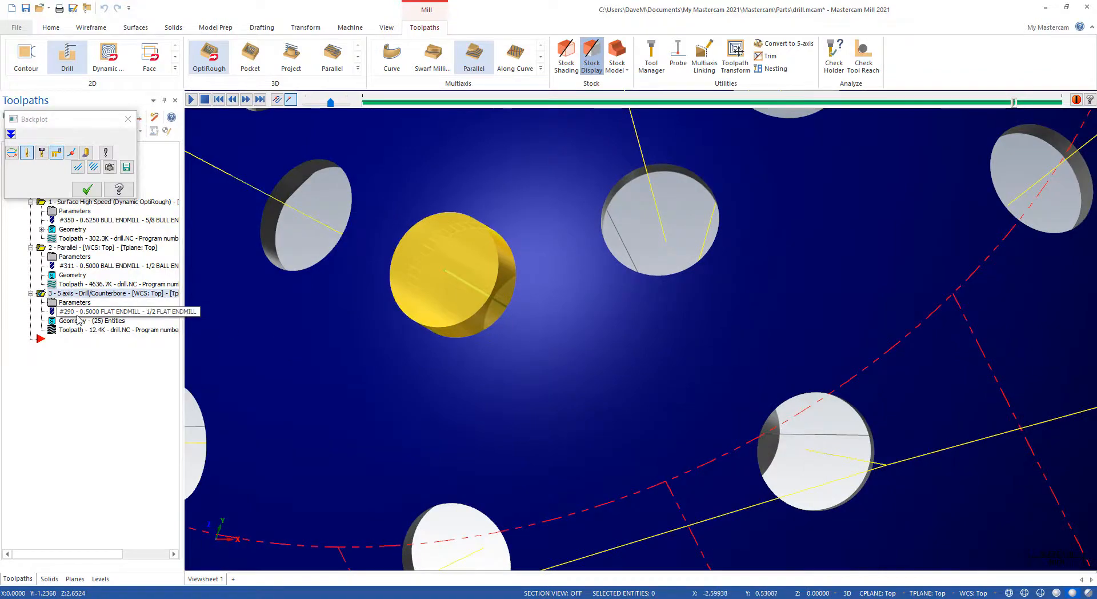
double_click(103, 321)
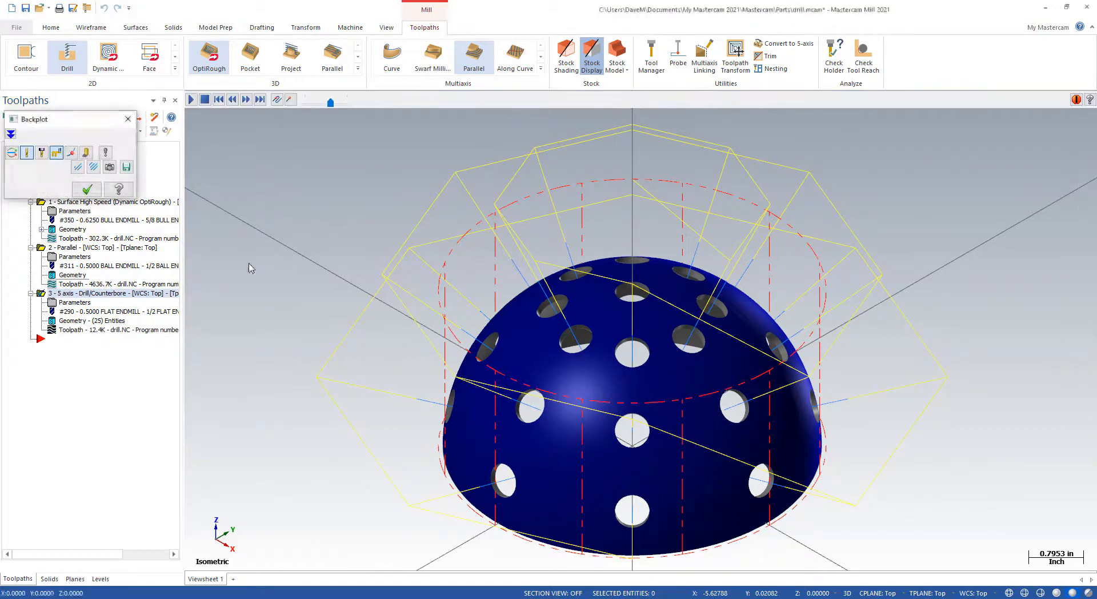
Step: Verify all operations, opening Mastercam Simulator with the uncut cylindrical stock
left_click(190, 99)
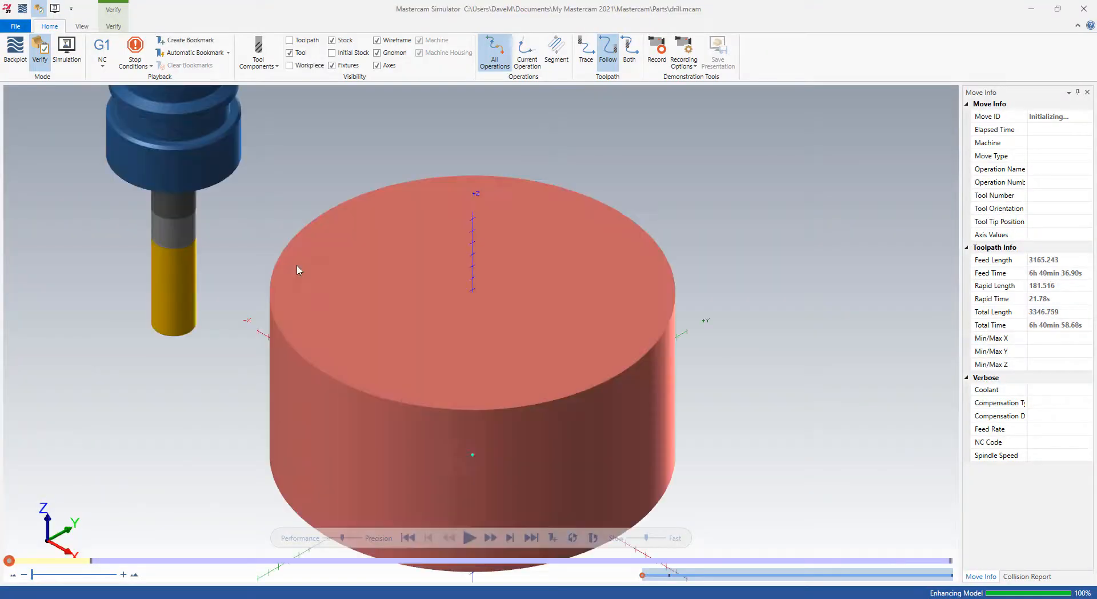
Step: Play, pause, resume and skip ahead through roughing and finishing to the drill moves
left_click(471, 537)
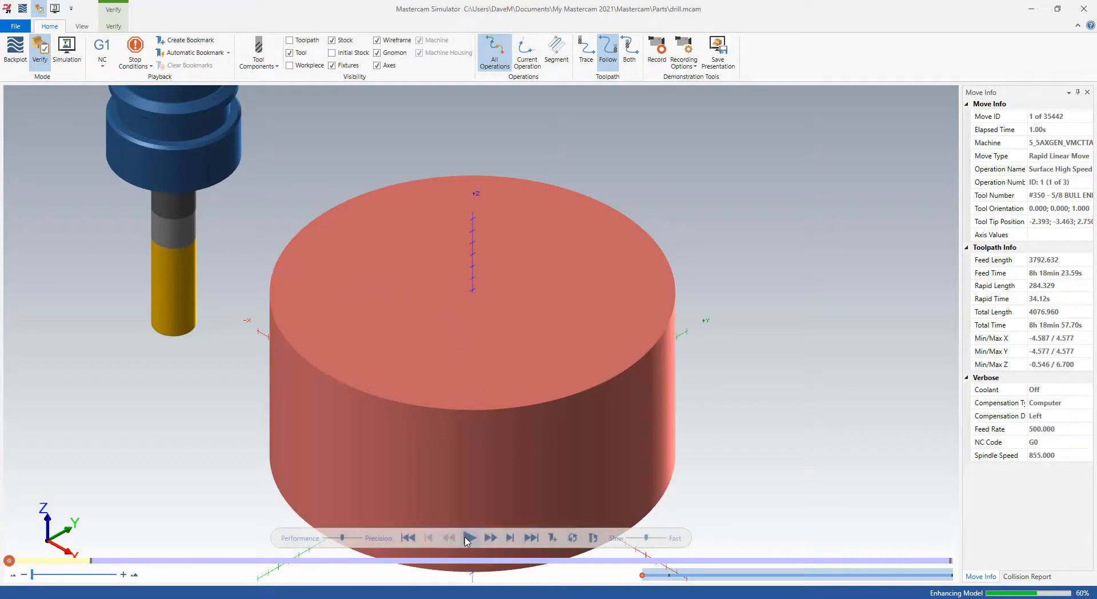
left_click(470, 537)
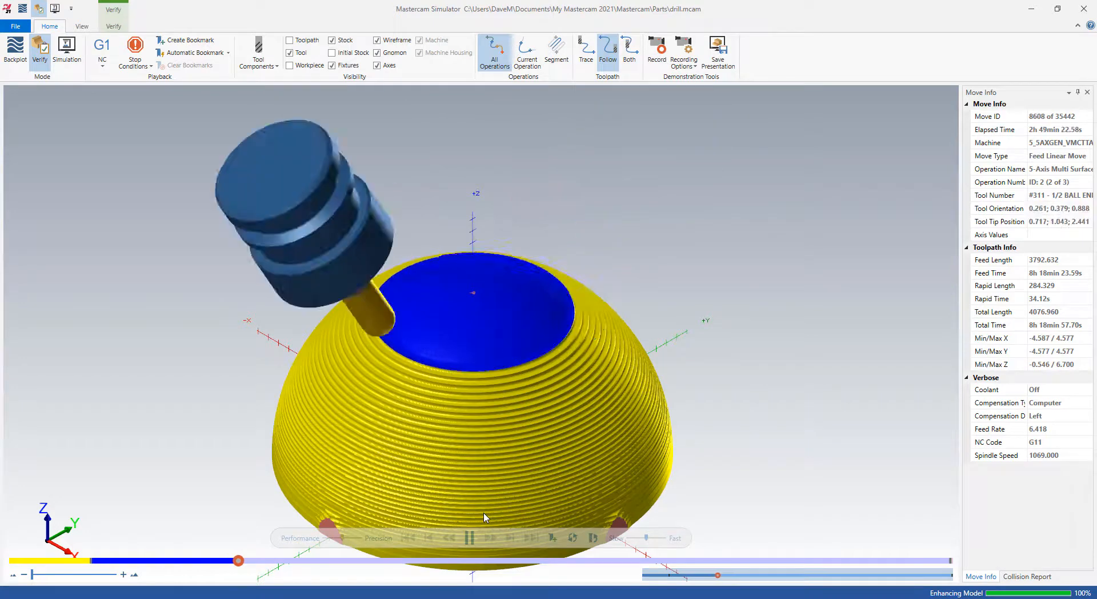
left_click(470, 538)
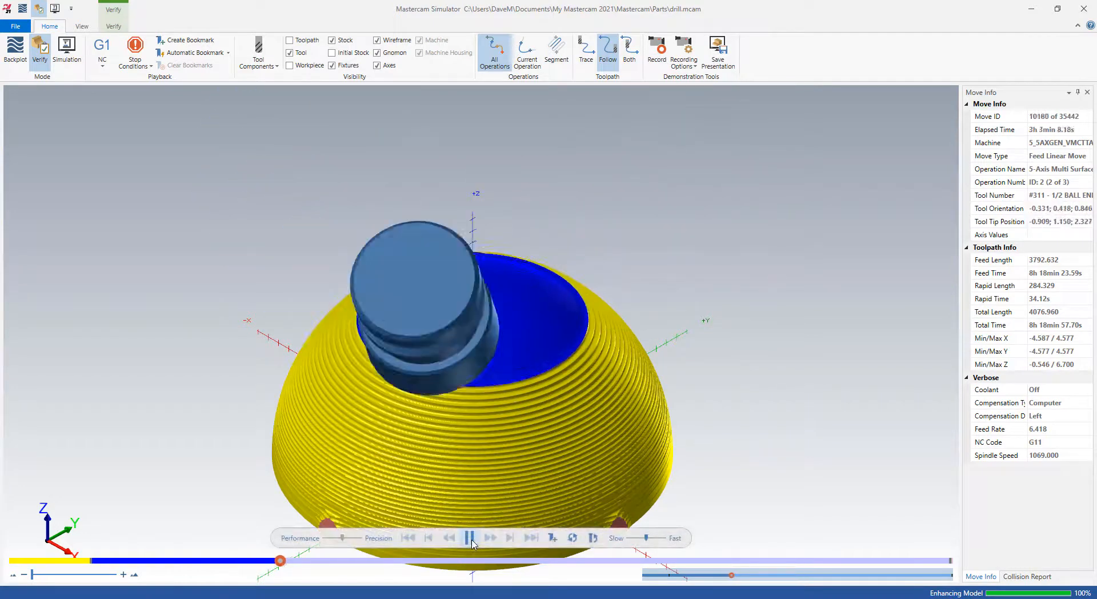
left_click(470, 537)
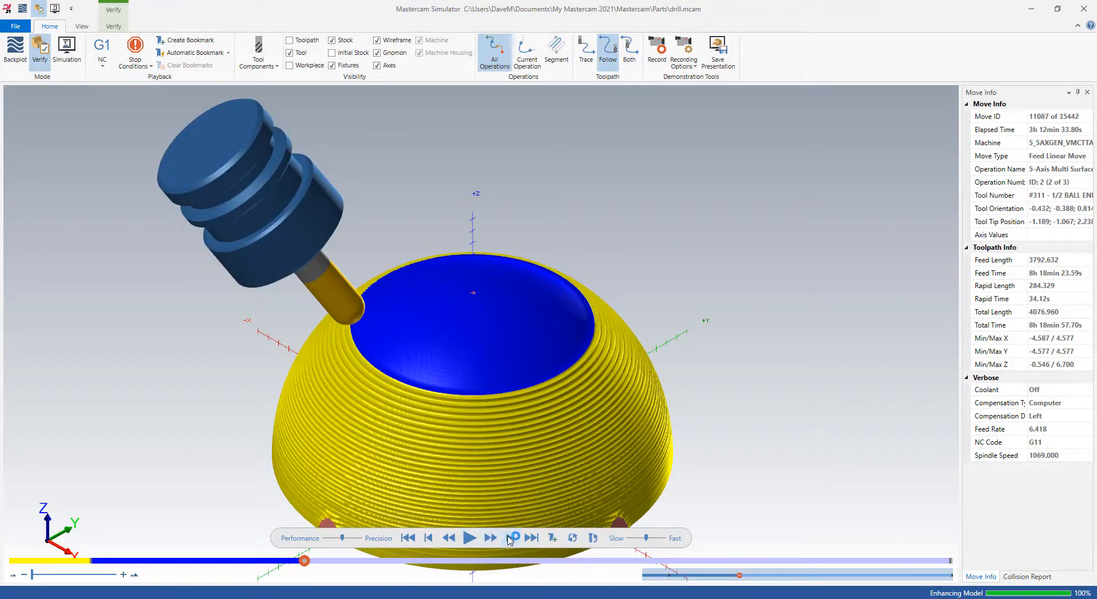
left_click(471, 538)
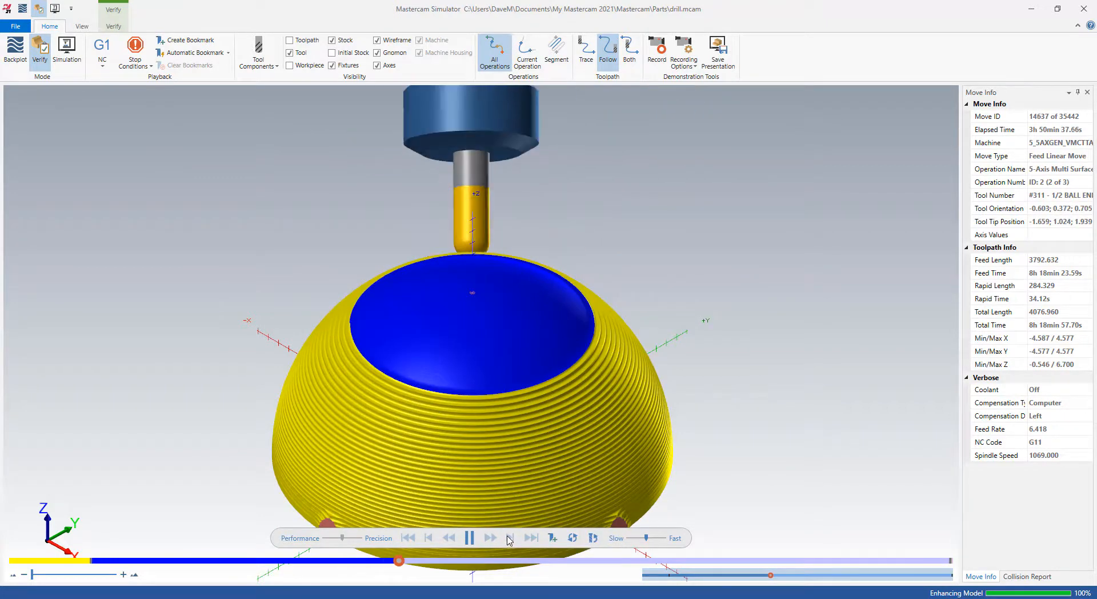
left_click(491, 537)
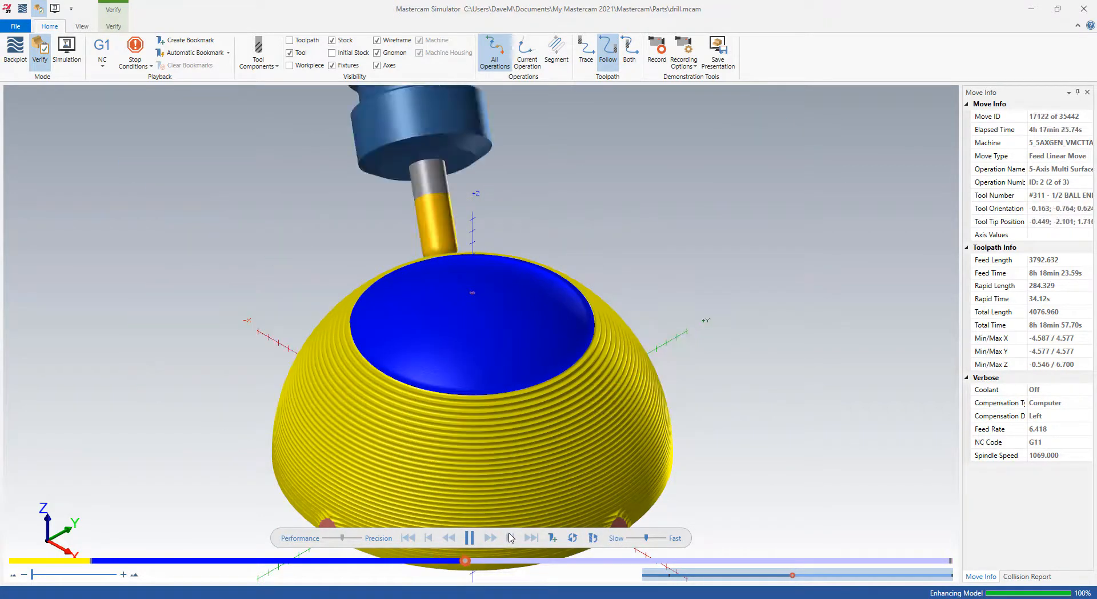
left_click(470, 537)
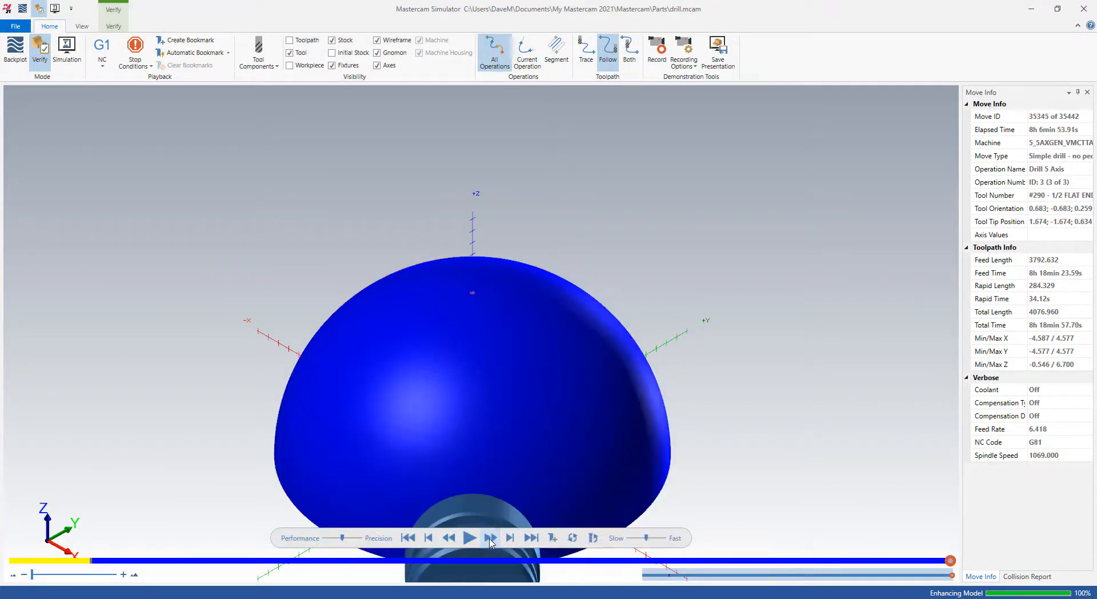
Step: Step and play to the end of drilling, then view the holed dome in Isometric (WCS)
left_click(471, 537)
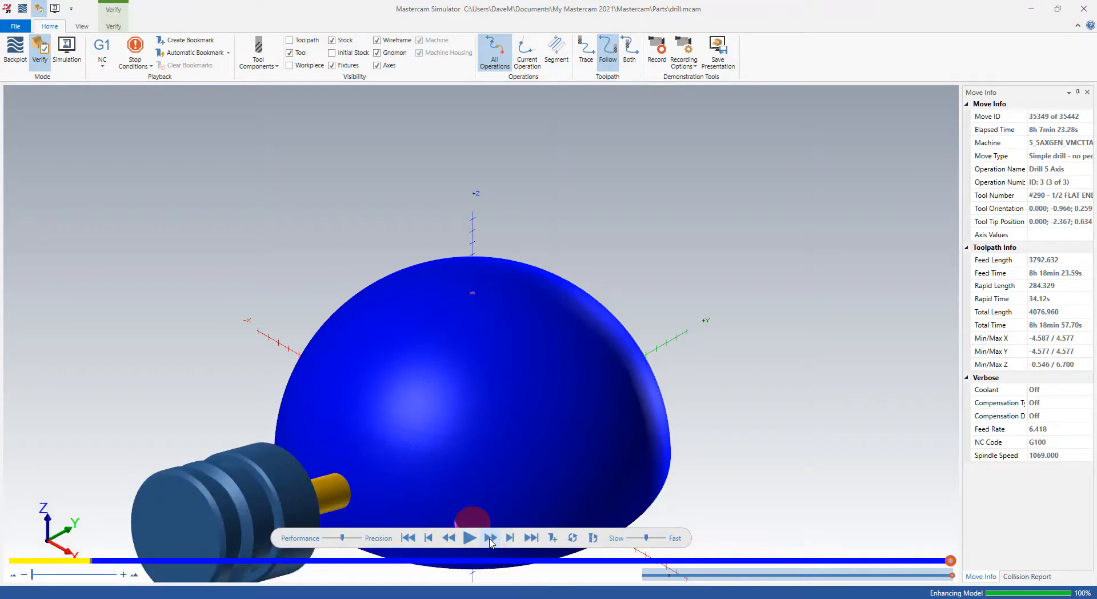
left_click(470, 537)
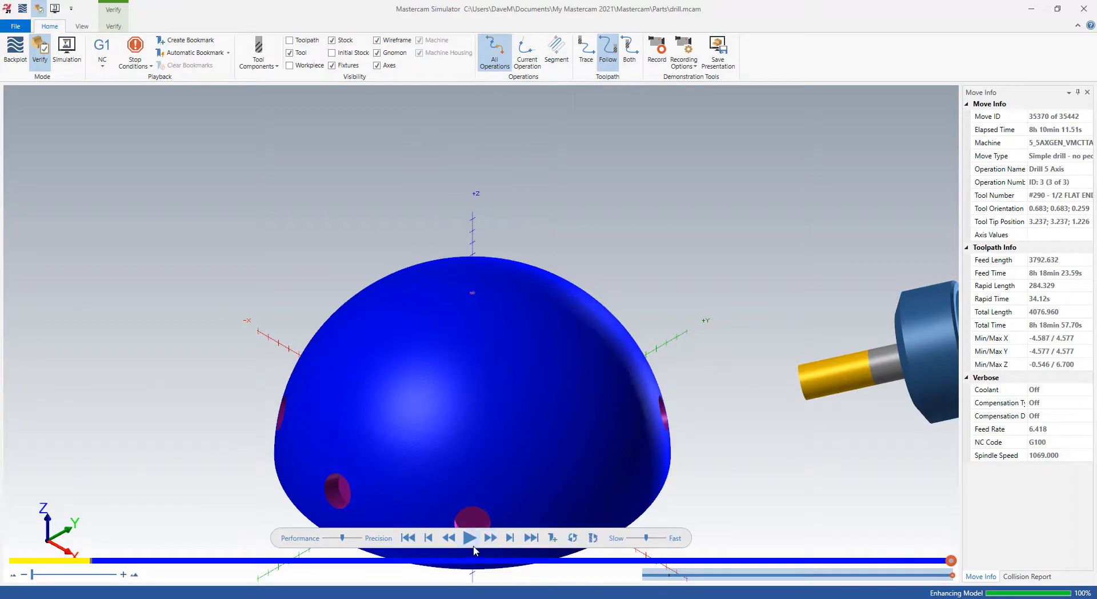
left_click(470, 537)
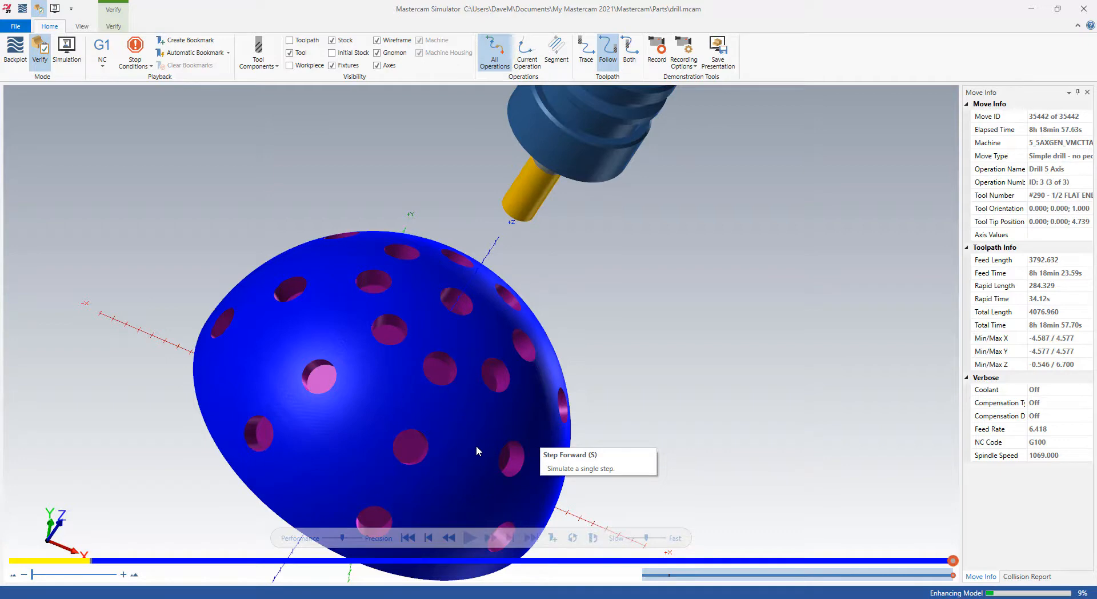
mouse_move(656, 274)
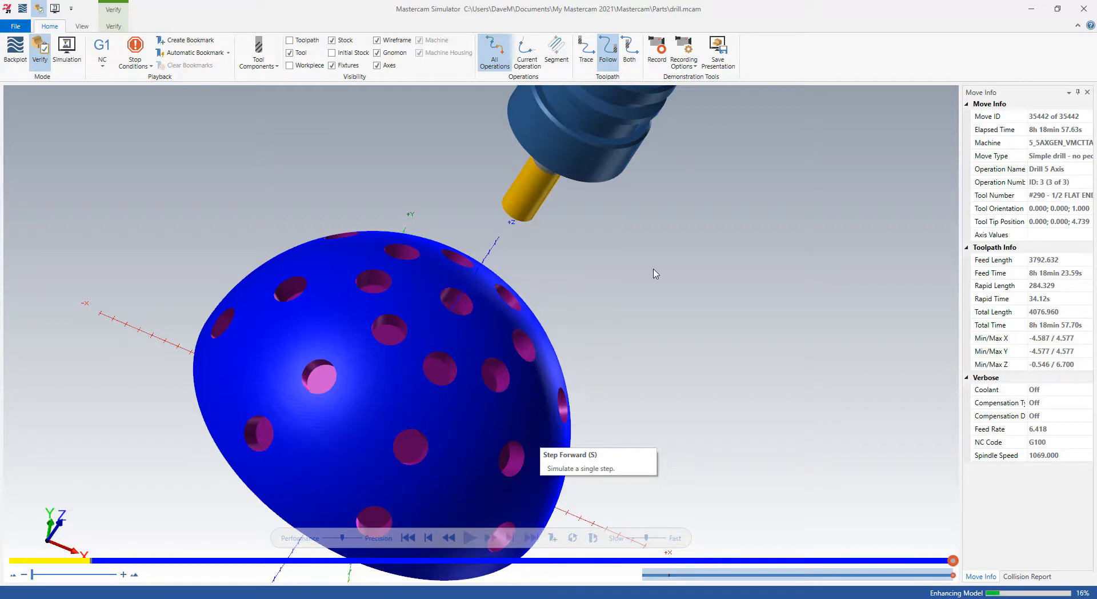
right_click(655, 273)
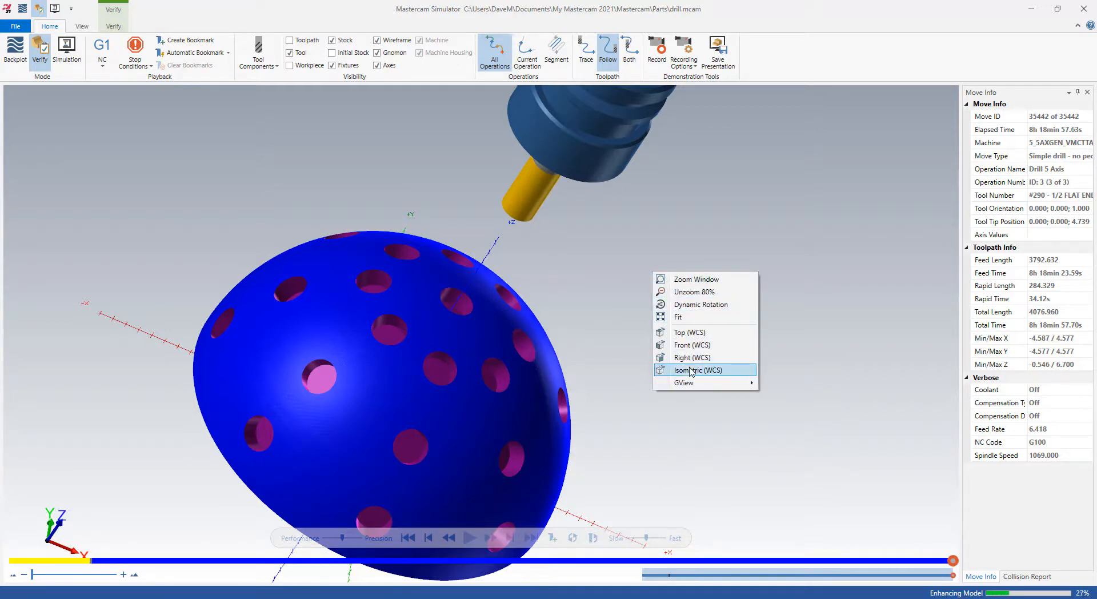
left_click(693, 370)
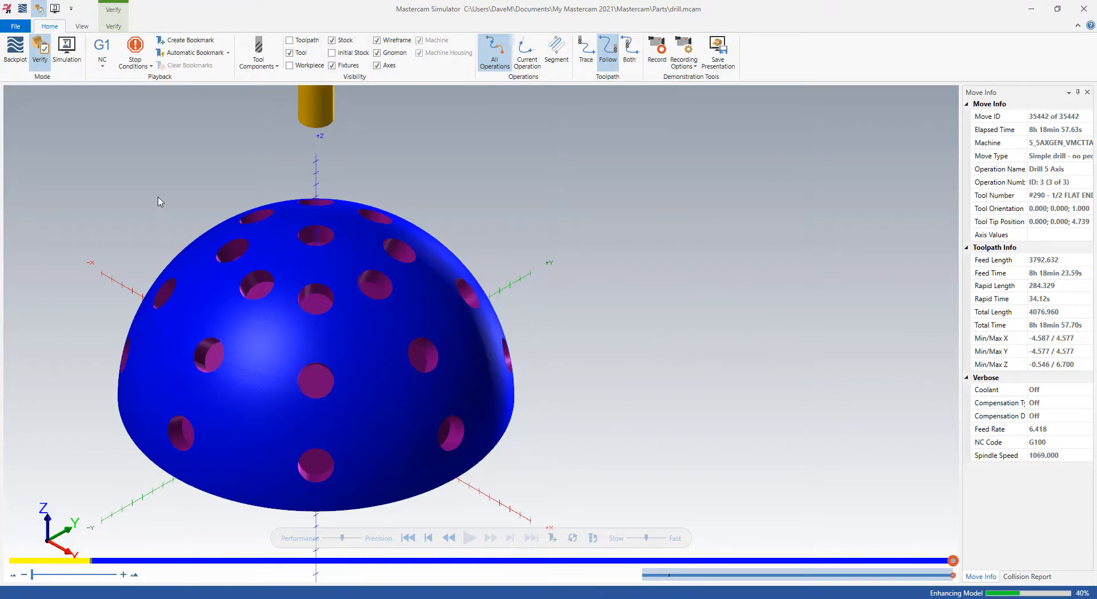